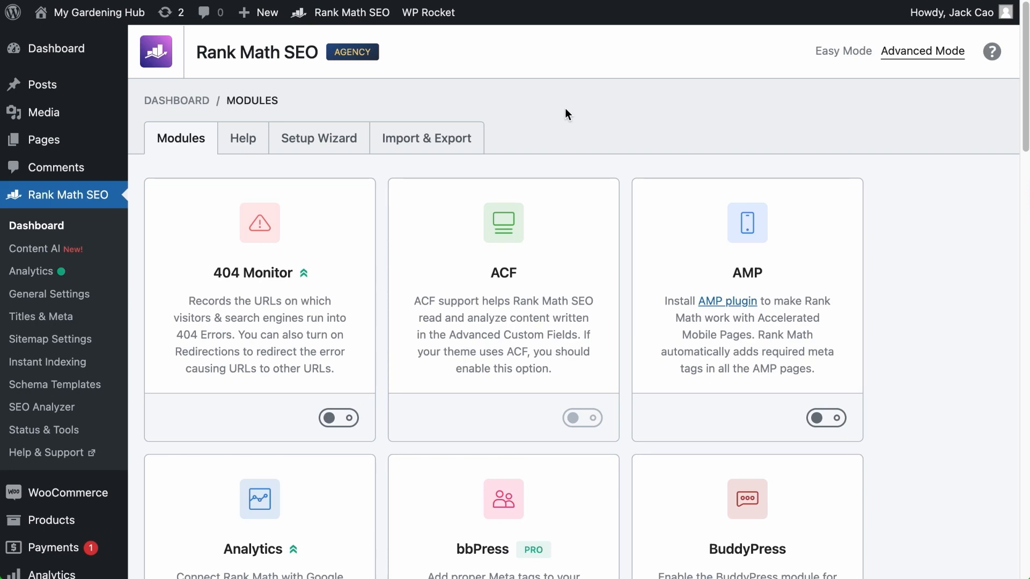
mouse_move(413, 269)
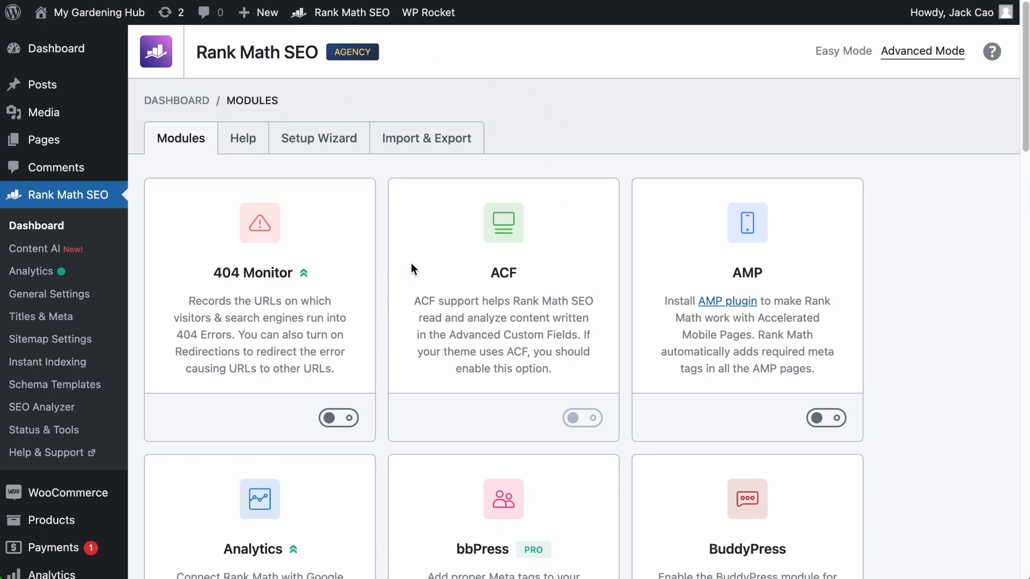
- Go to Content AI from the Rank Math sidebar and search the AI tools for 'seo meta'
scroll(down, 3)
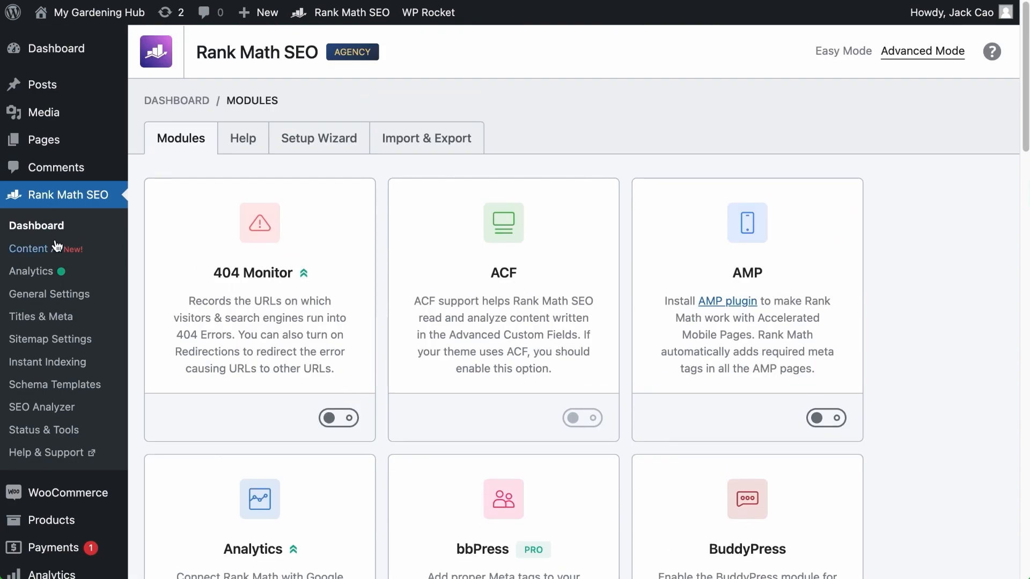
click(28, 248)
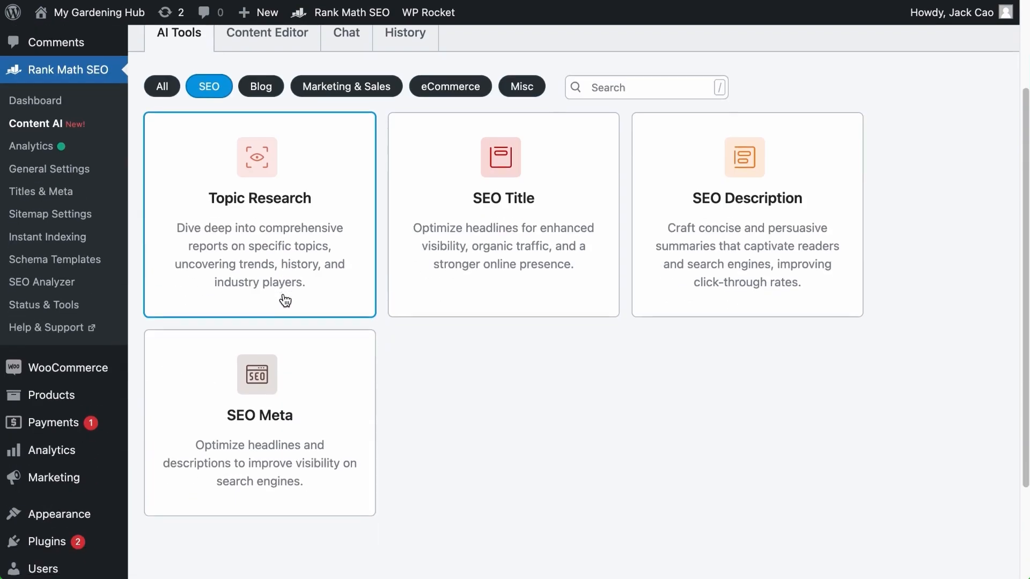
text(seo meta)
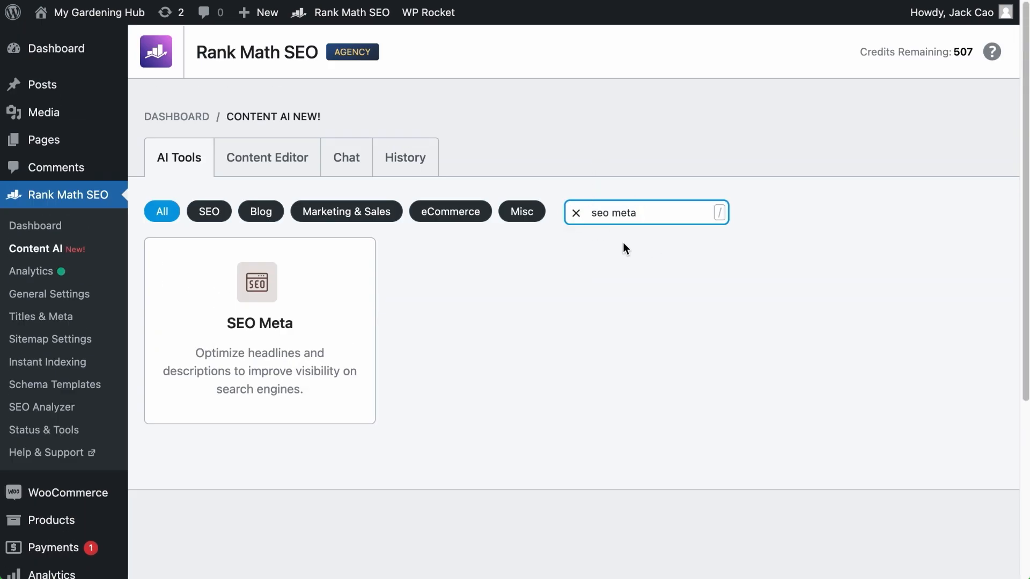
- Switch to the Content Editor and show the AI Tools list in its right sidebar
click(267, 158)
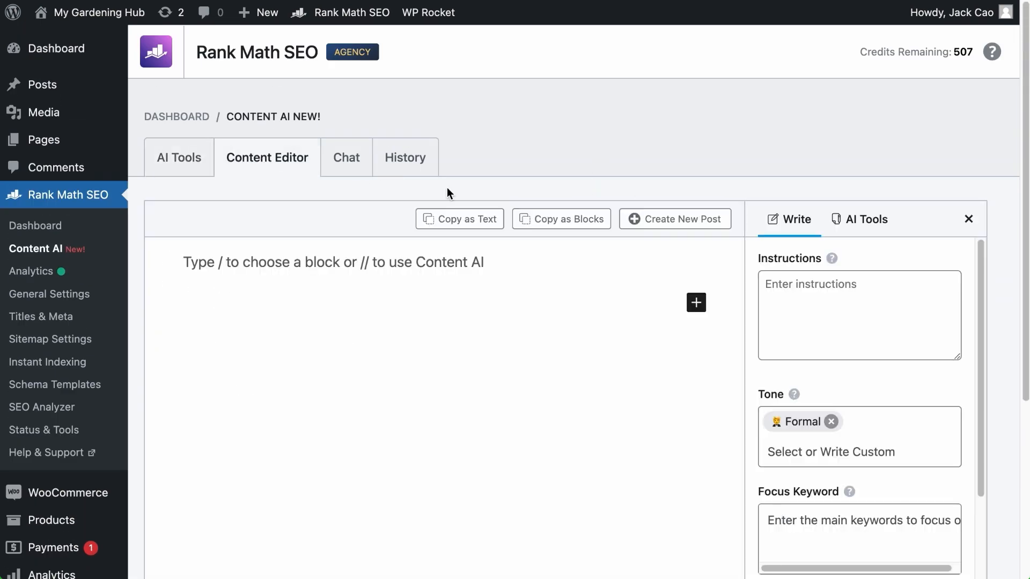
click(865, 219)
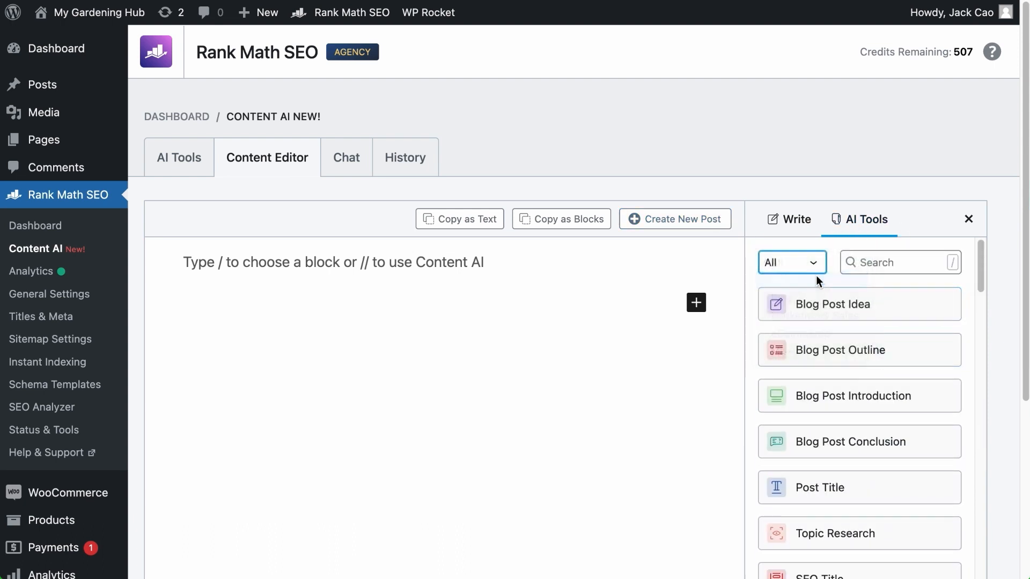
click(791, 262)
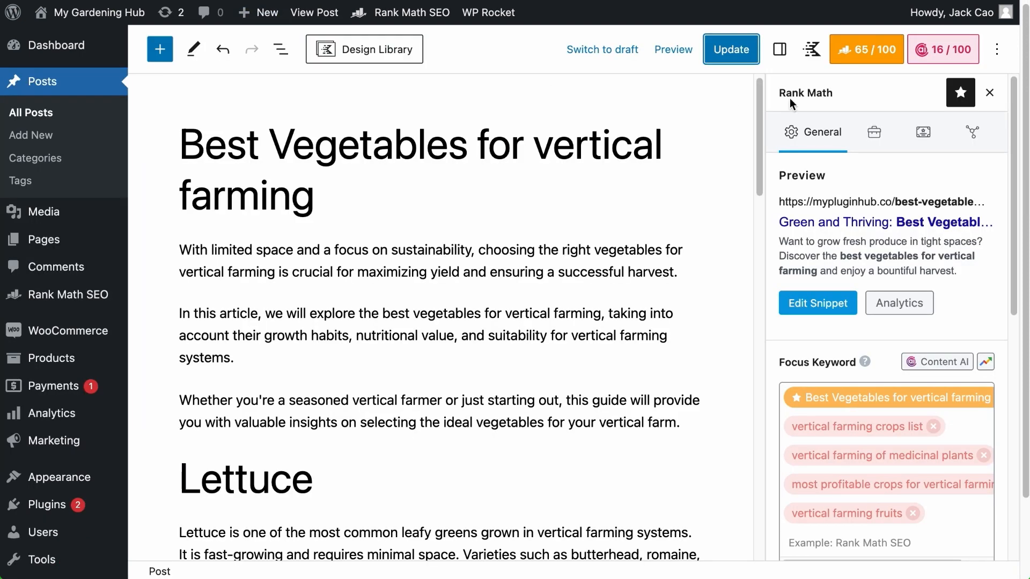
mouse_move(943, 50)
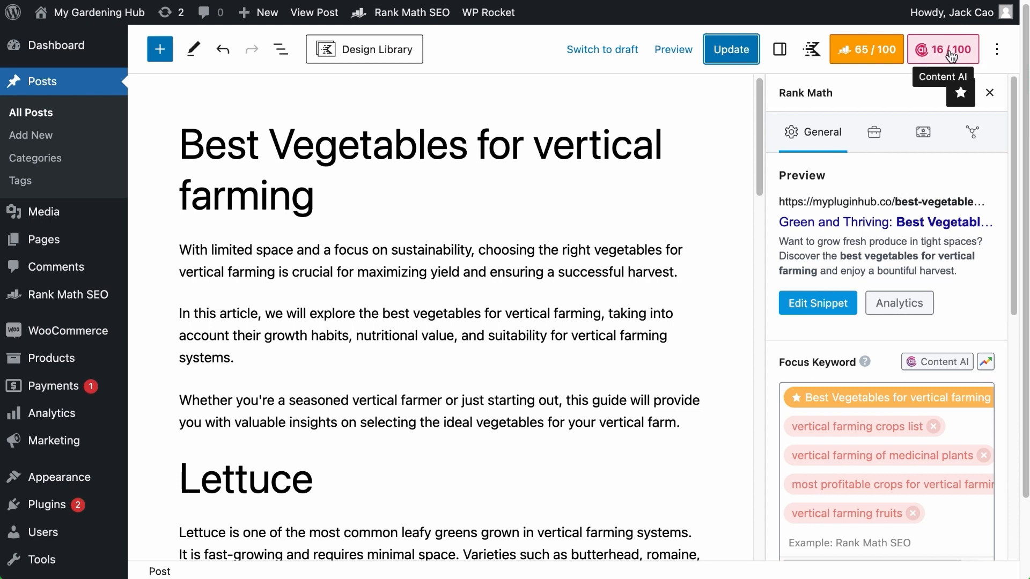
- Show the Content AI defaults in General Settings: language, Grammarly and post types
right_click(69, 294)
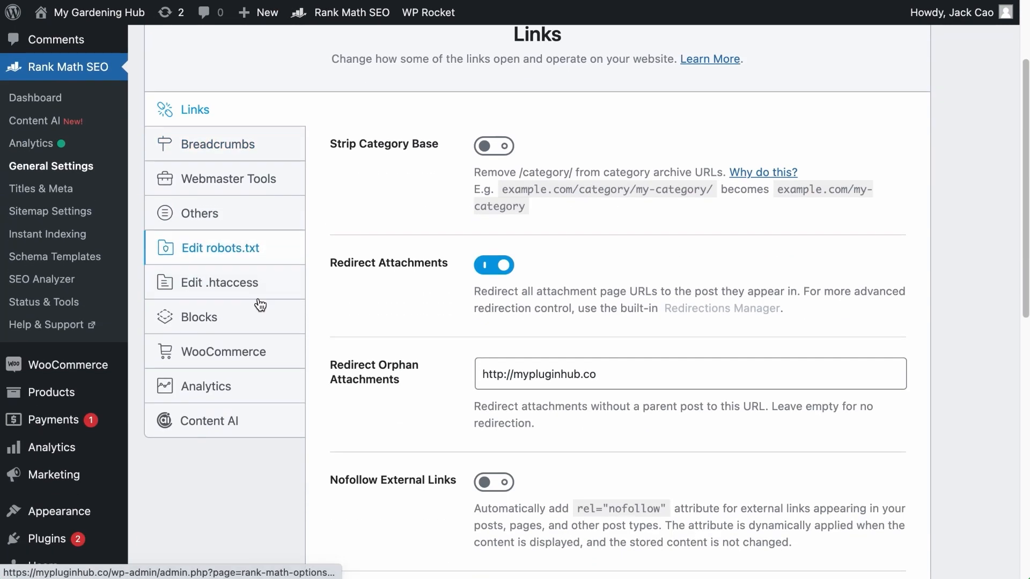
click(210, 421)
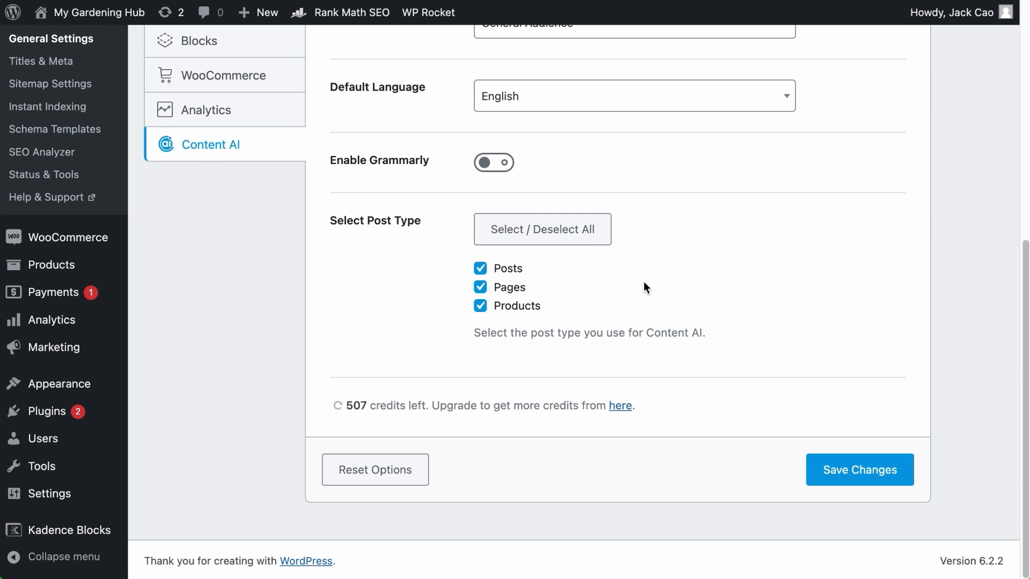
mouse_move(844, 452)
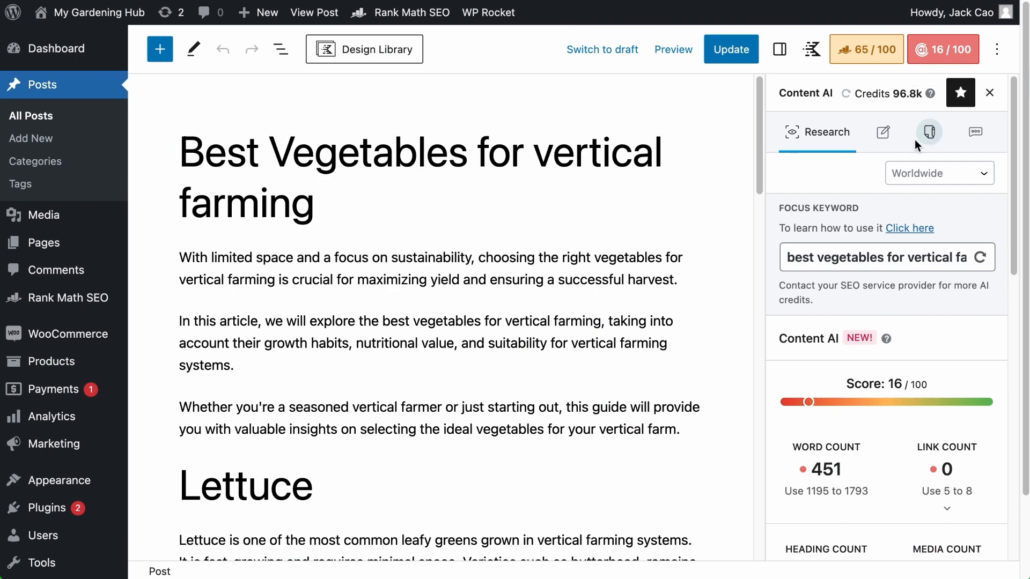
- Filter the sidebar AI tools to SEO, then return to the General panel with its search preview
click(929, 132)
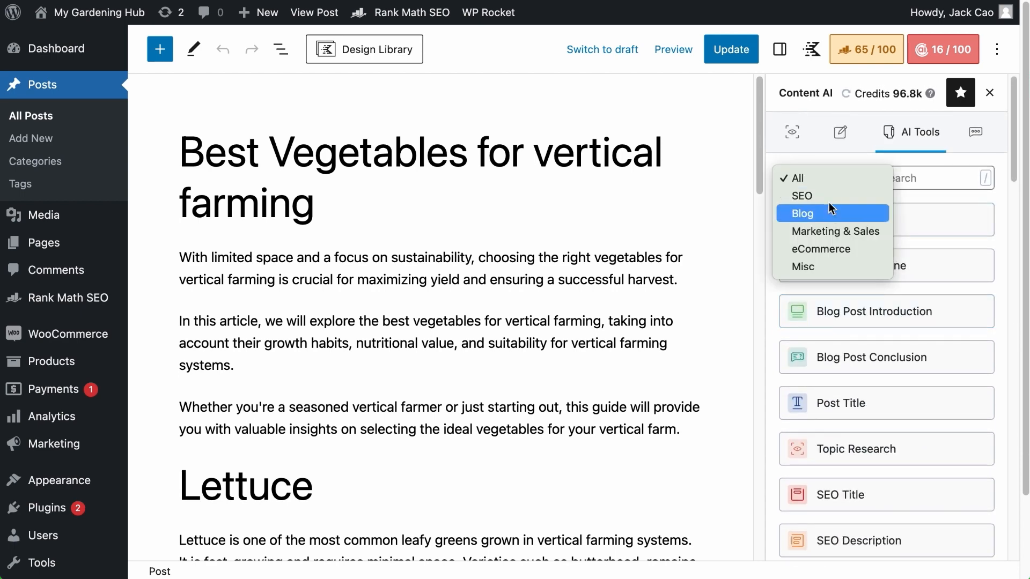
click(803, 195)
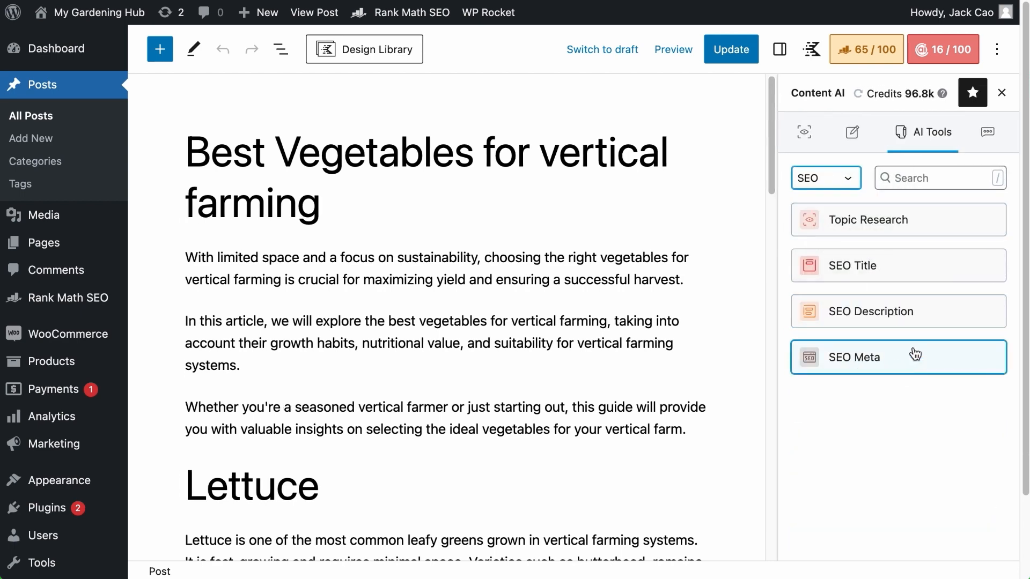
click(866, 49)
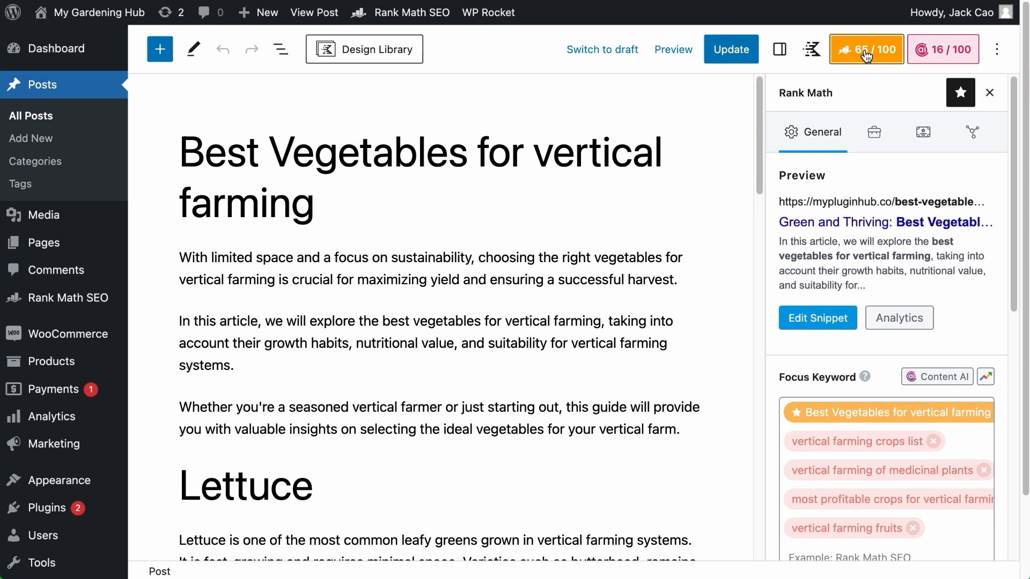
mouse_move(985, 274)
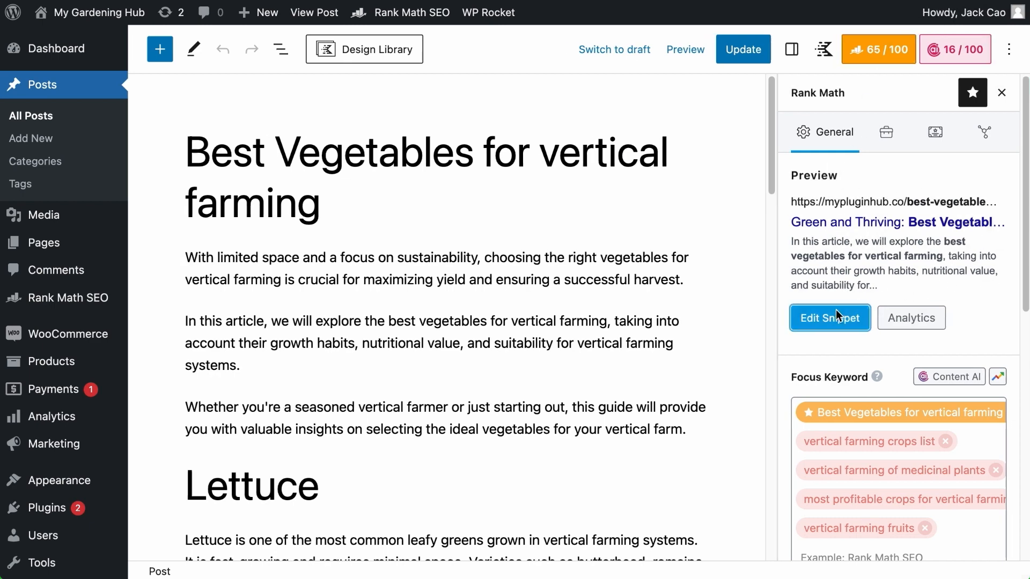
- From Edit Snippet, launch Generate With AI to reach the empty SEO Meta tool
click(830, 318)
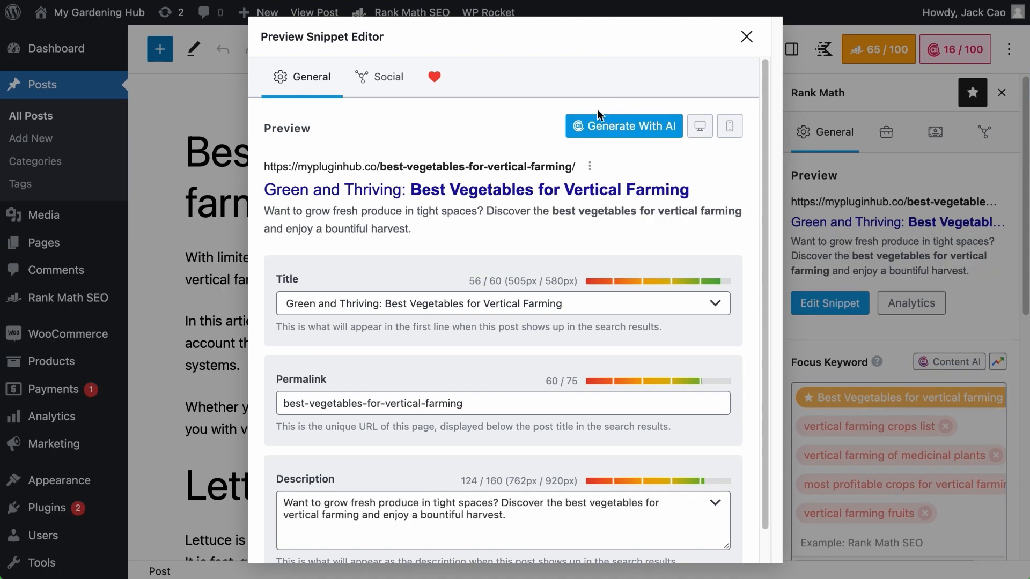
click(623, 125)
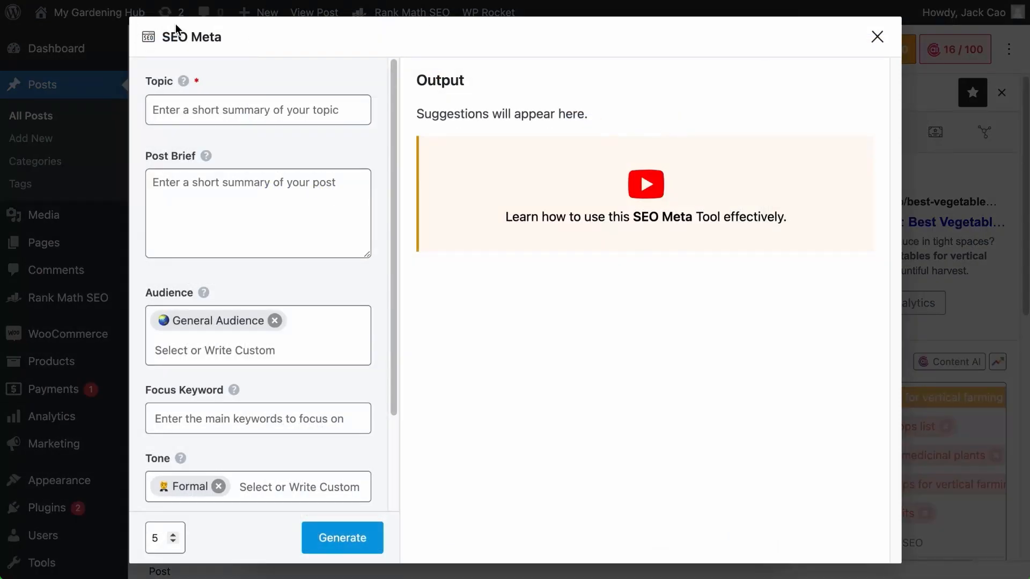
click(257, 110)
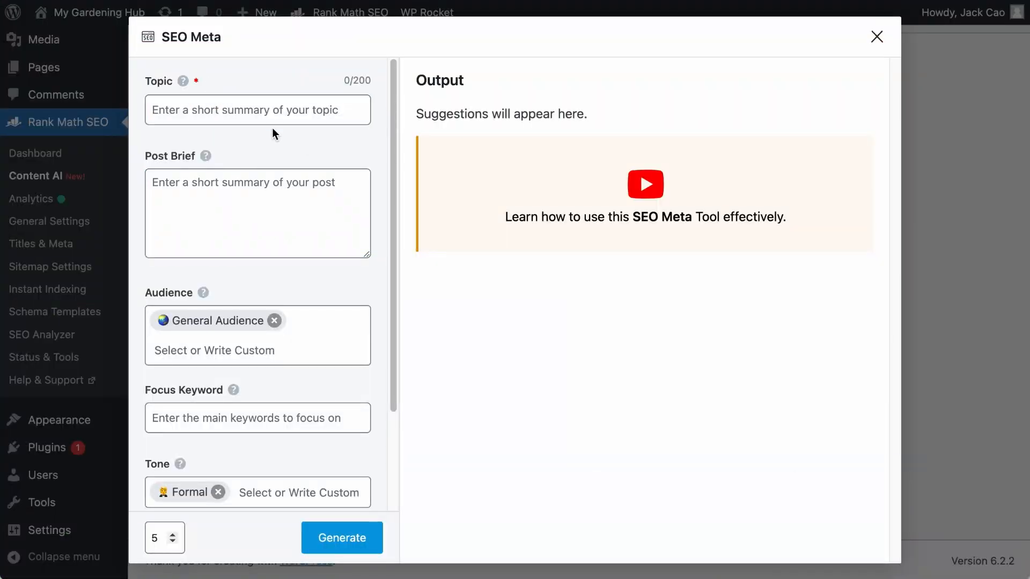
- Enter the topic 'An article...' about the best WordPress SEO plugins and move to Post Brief
click(342, 538)
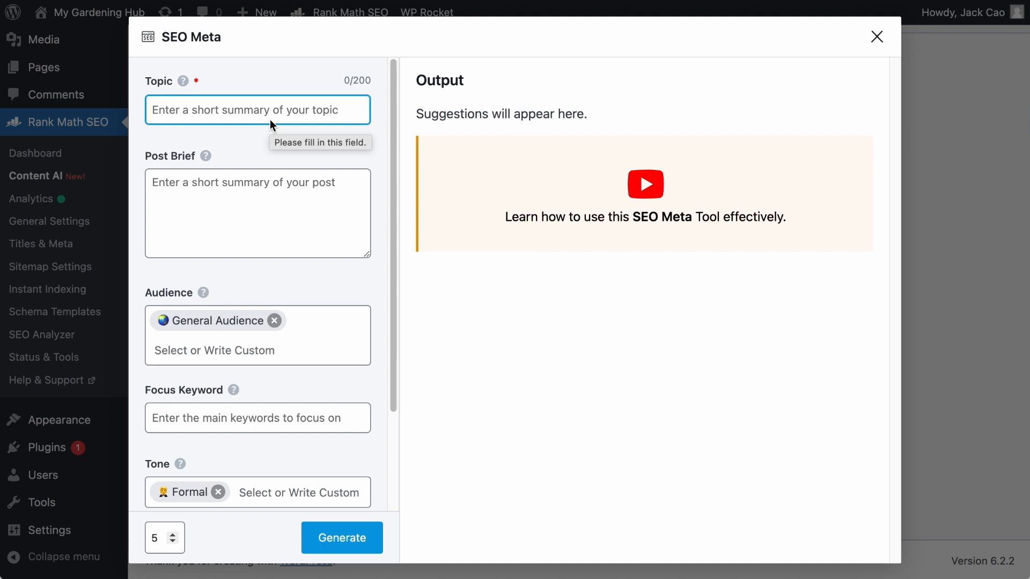
text(An article)
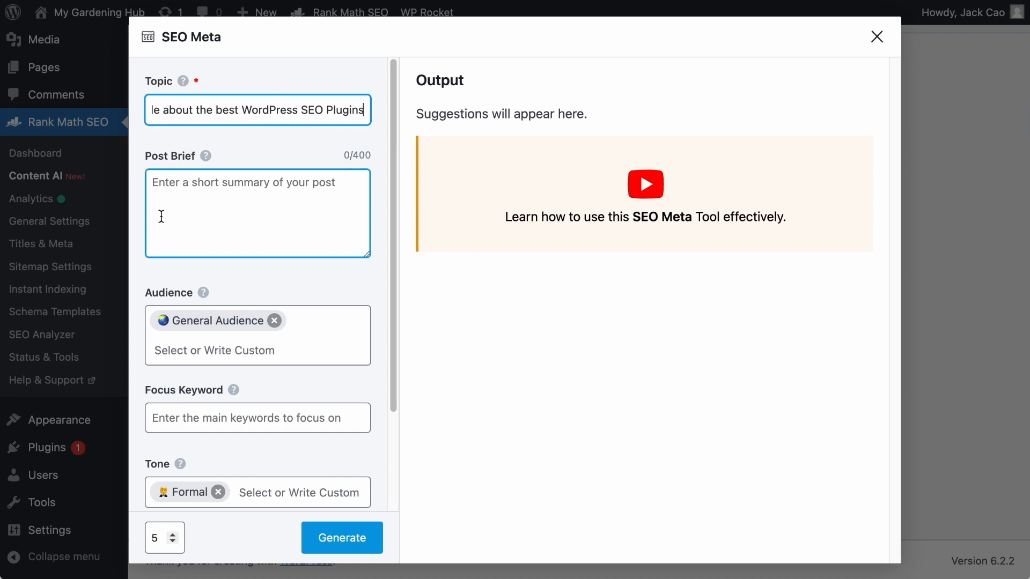
mouse_move(223, 251)
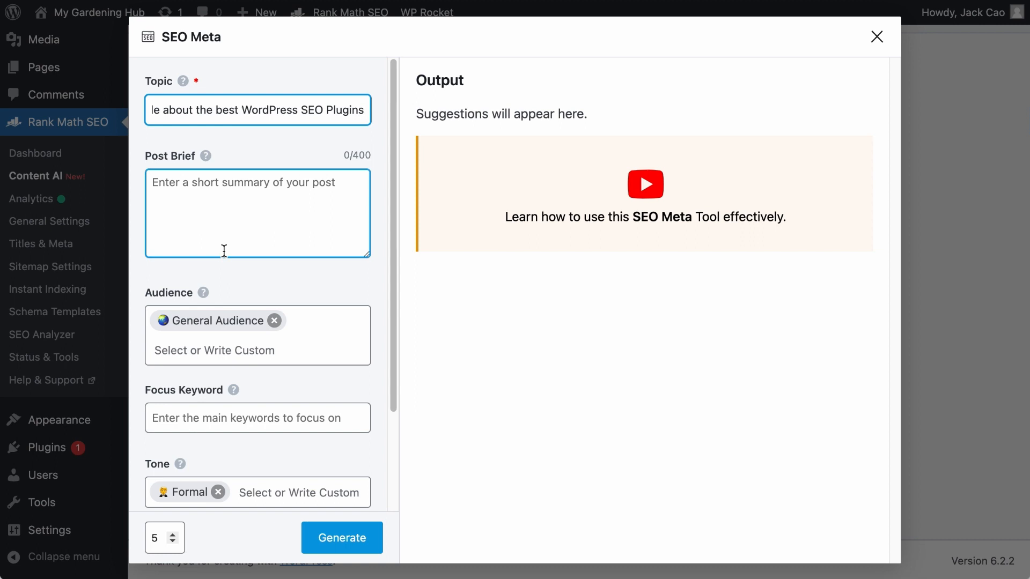
click(258, 110)
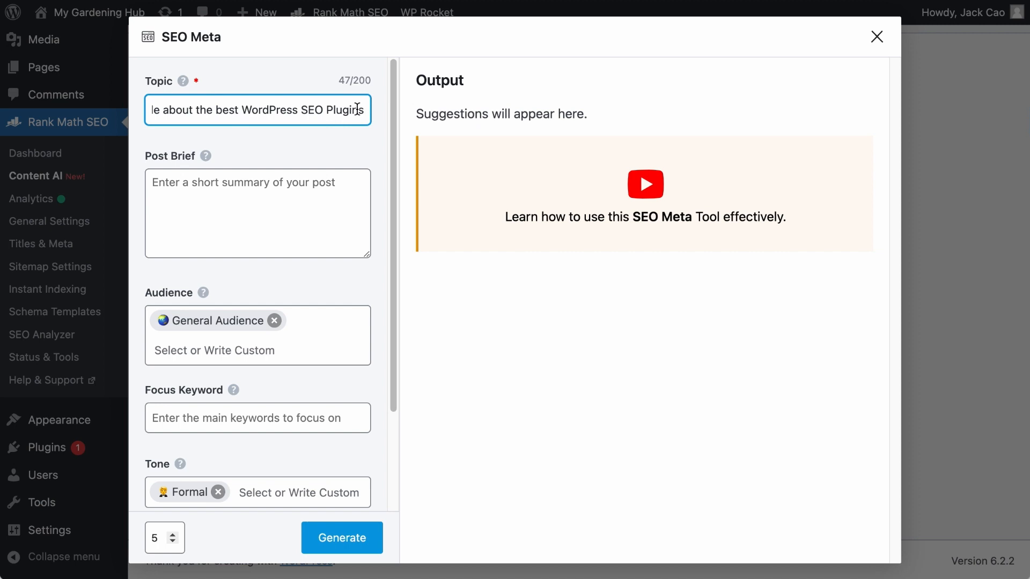
click(257, 213)
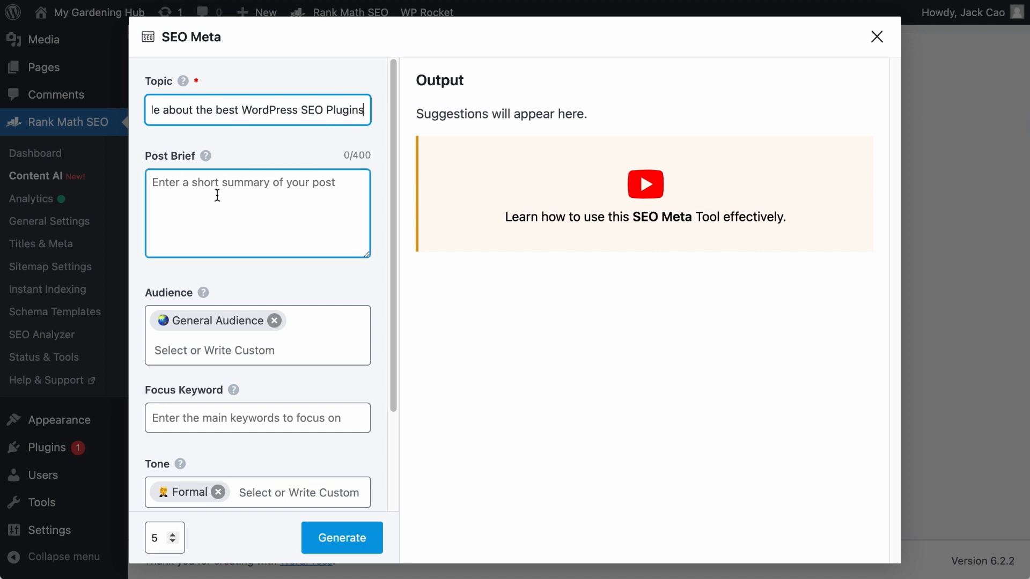
- Write the post brief: compares top SEO plugins and guides you to what's best suited for you
text(This article will list and compare the top five WordPress SEO plu)
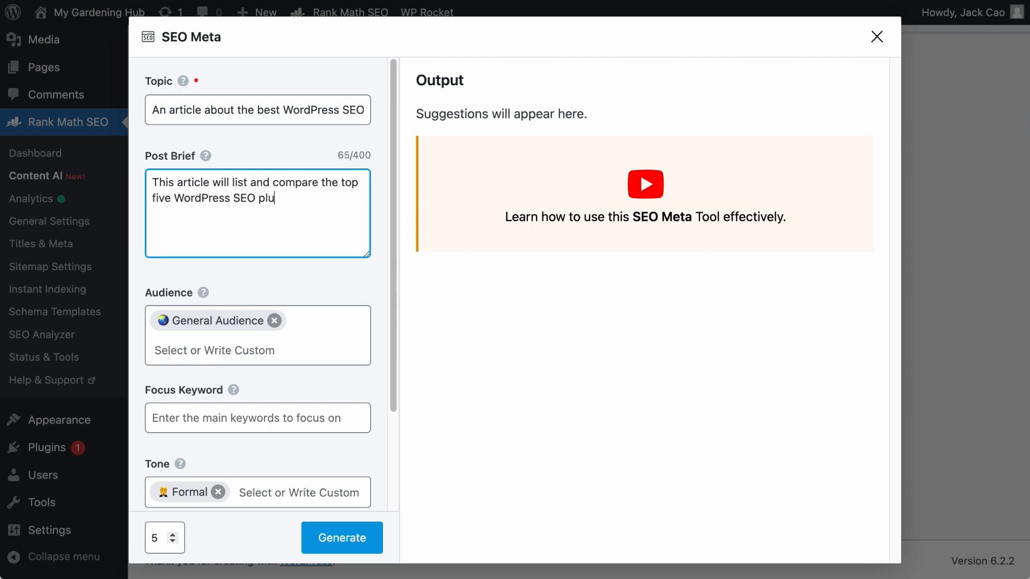
text(gins and will give you a guide on what)
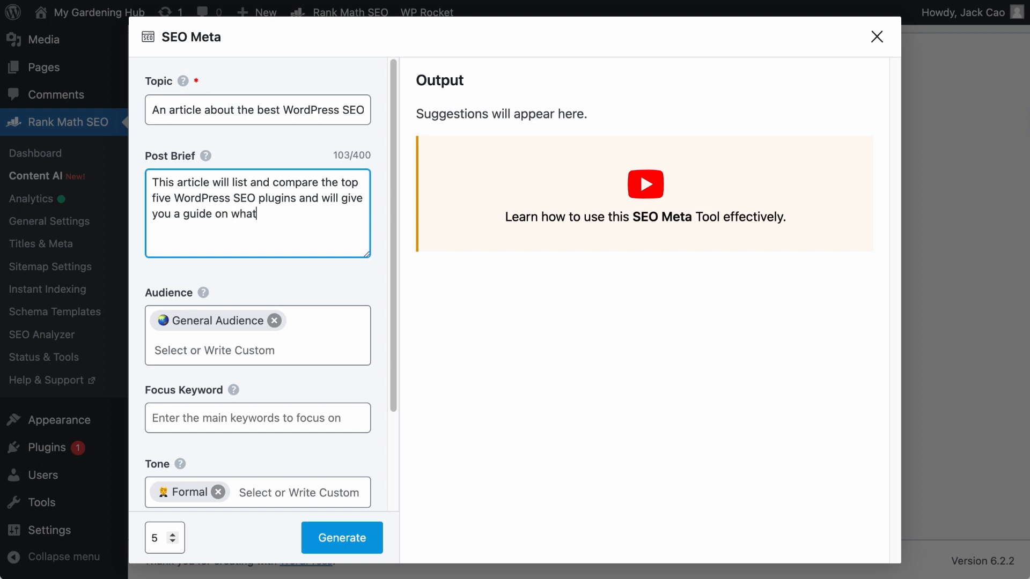
text('s best suited for you.)
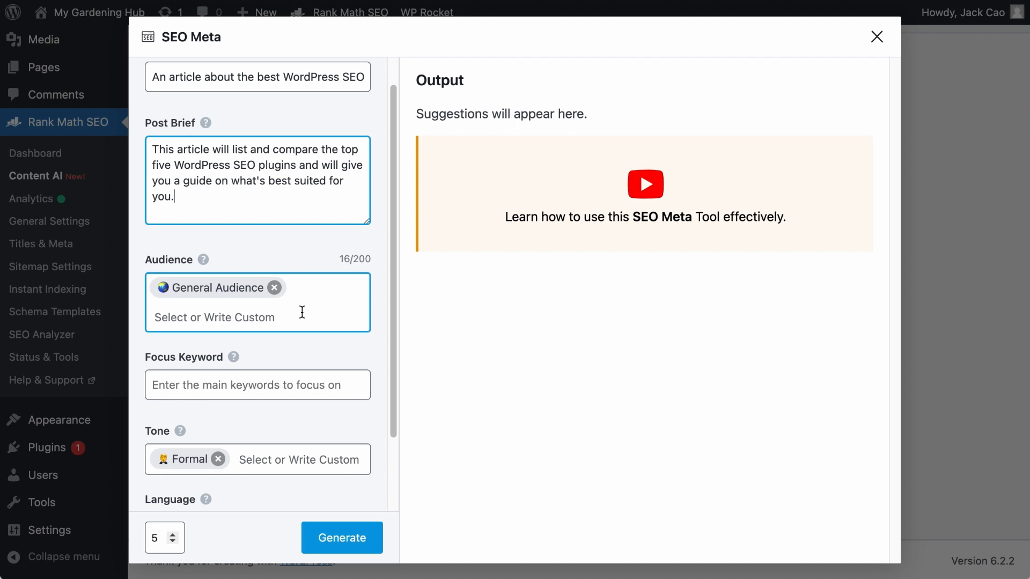
- Add Entrepreneurs and a WordPress audience alongside General Audience and Professionals
click(256, 317)
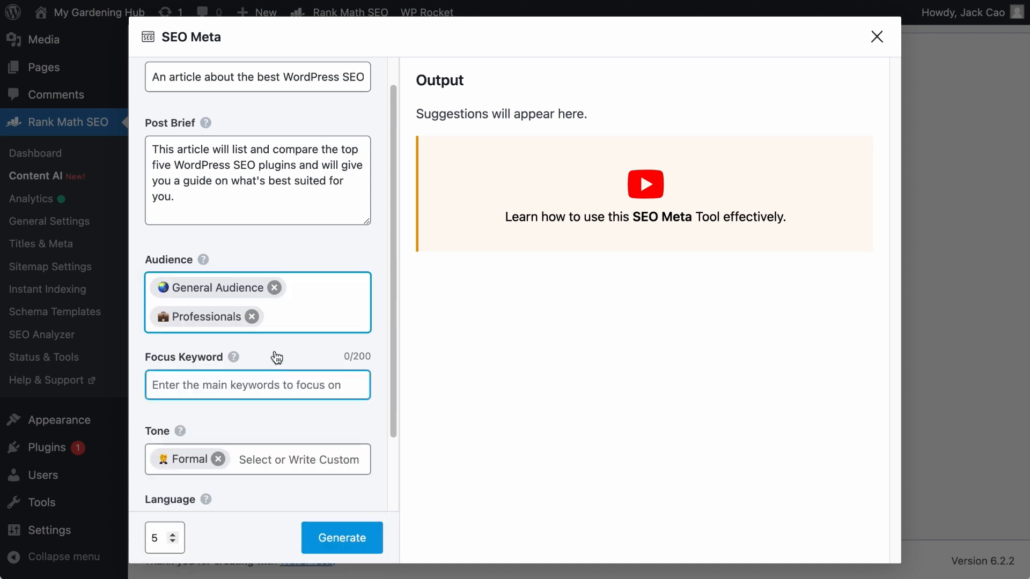
click(257, 303)
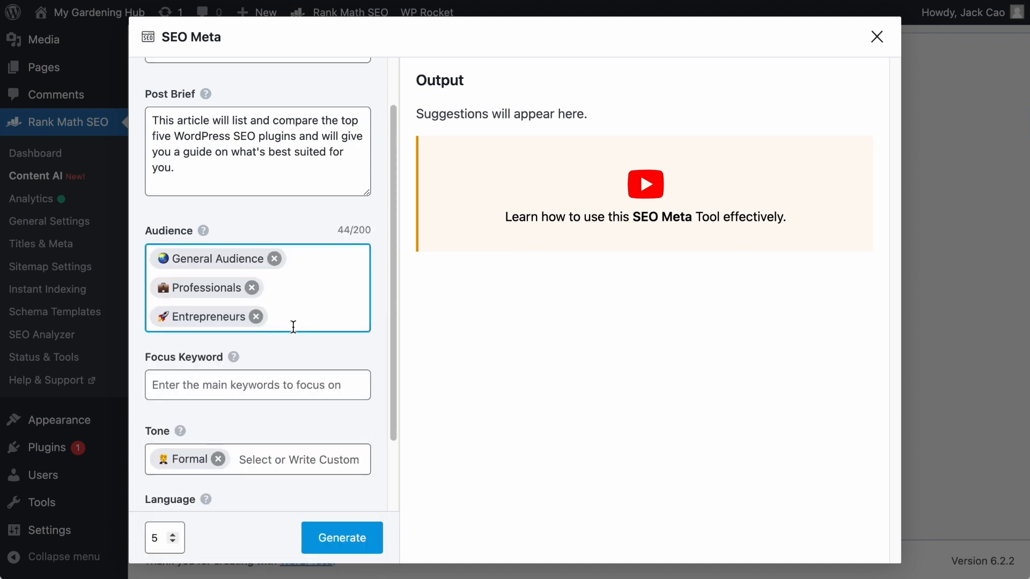
text(WordPress Community)
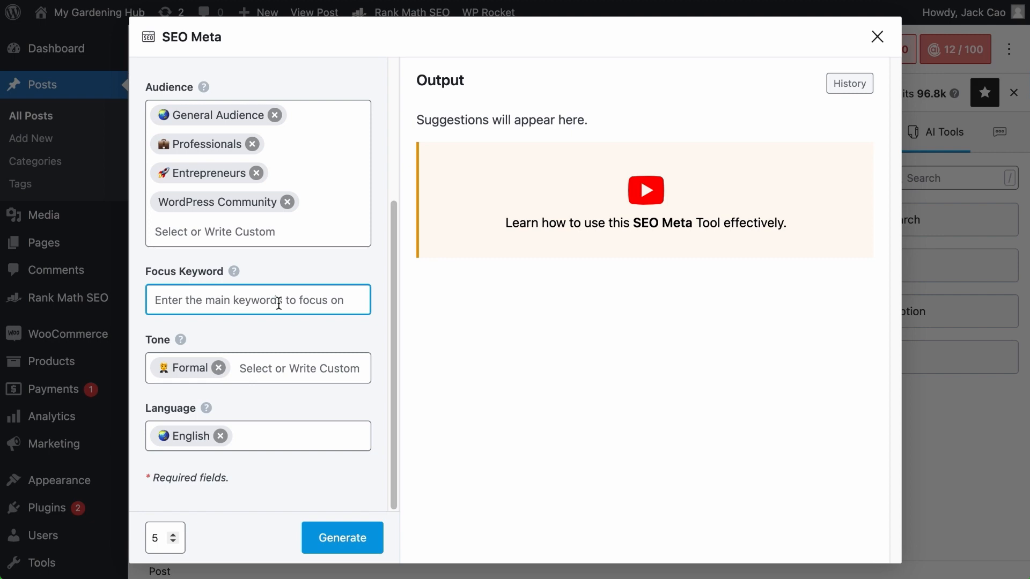
- Close the SEO Meta modal to view the post's two focus keywords in the sidebar
click(877, 37)
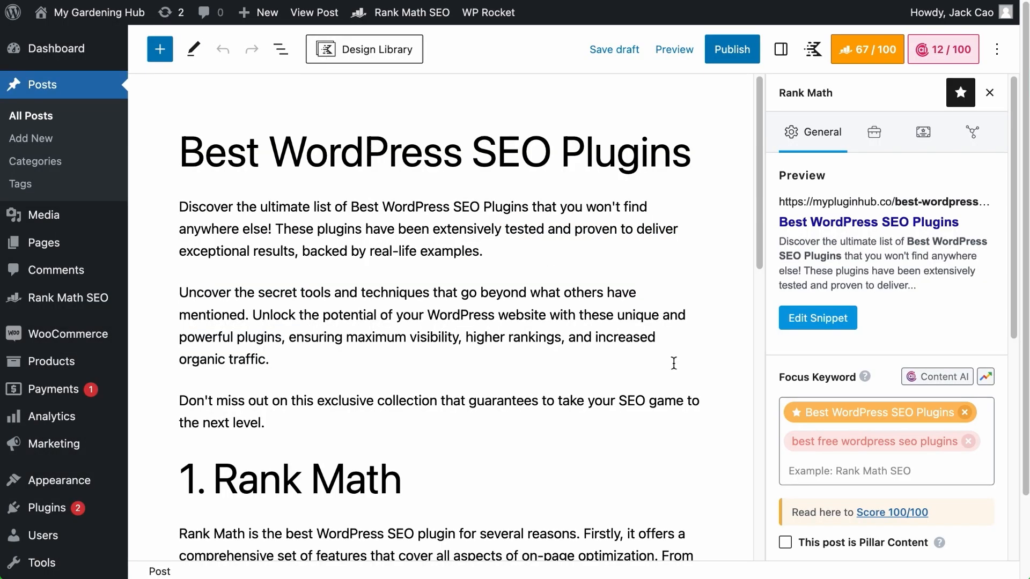
mouse_move(909, 442)
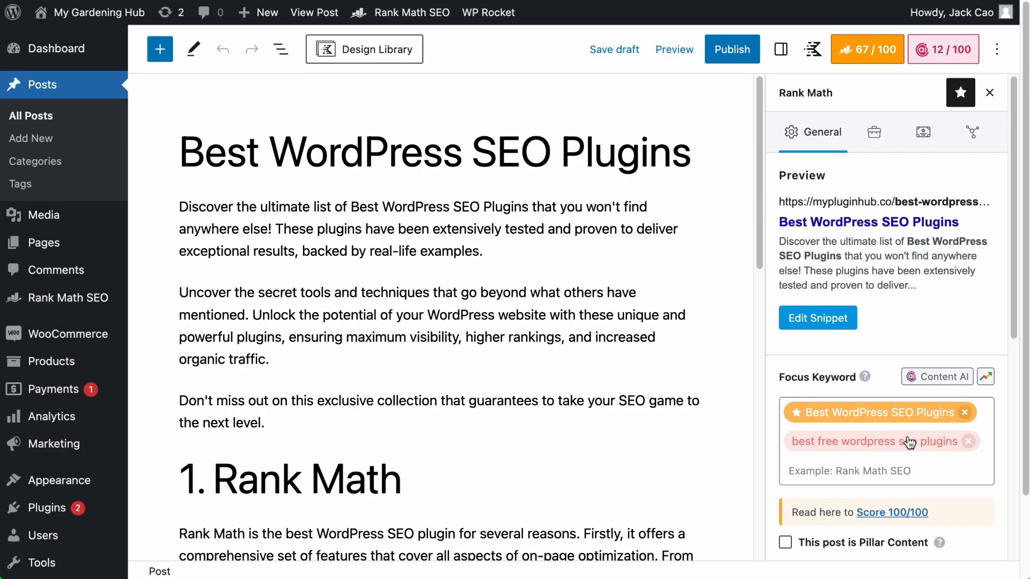
mouse_move(910, 441)
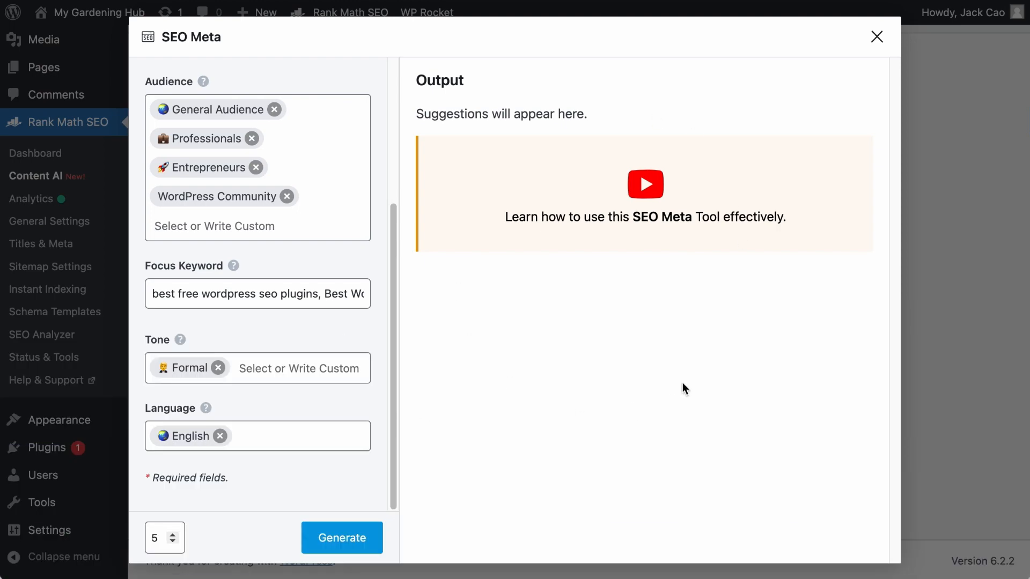
mouse_move(280, 401)
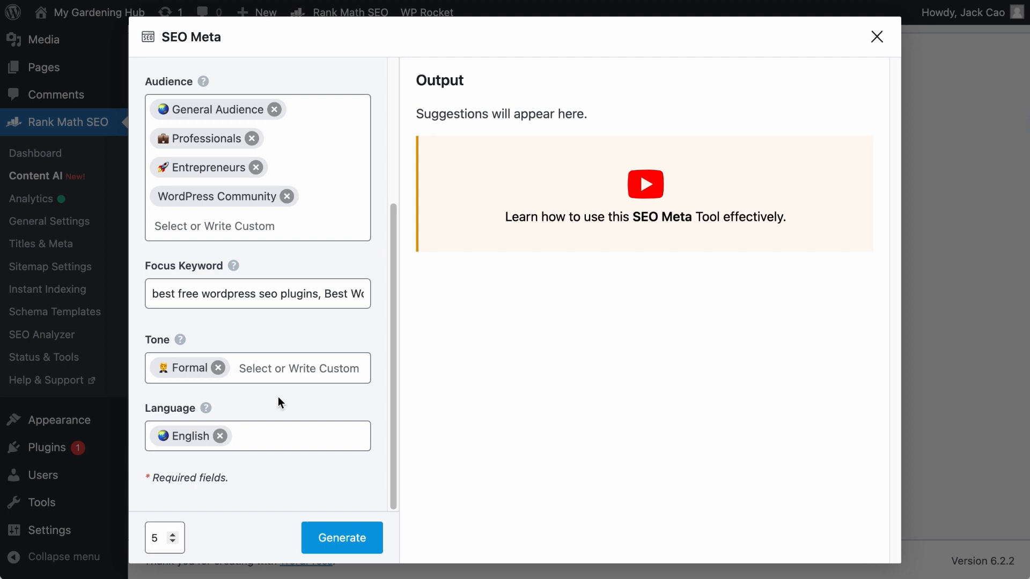
- Add Conversational, Descriptive and Authoritative tones to Formal and keep English as language
click(296, 368)
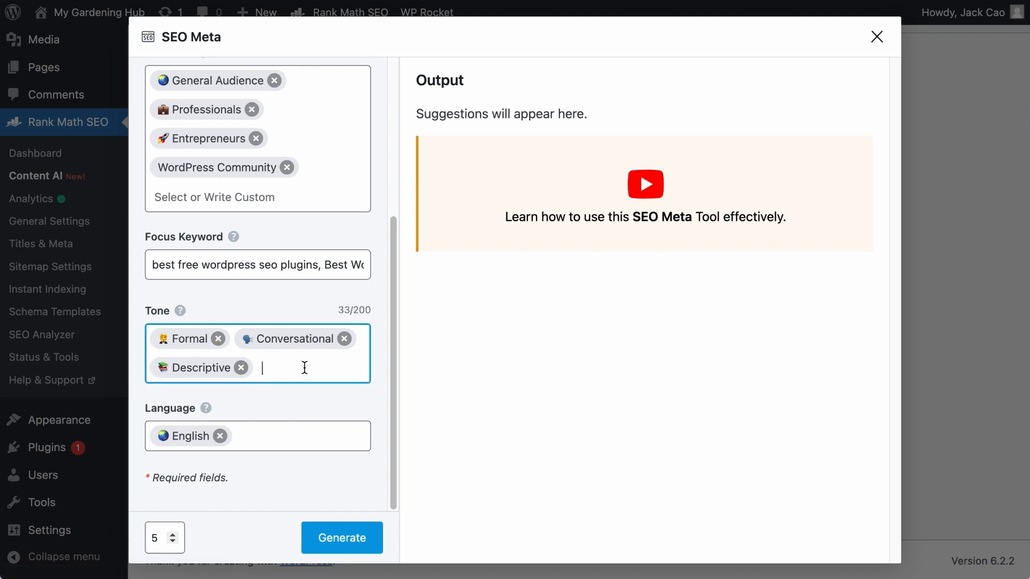
click(302, 368)
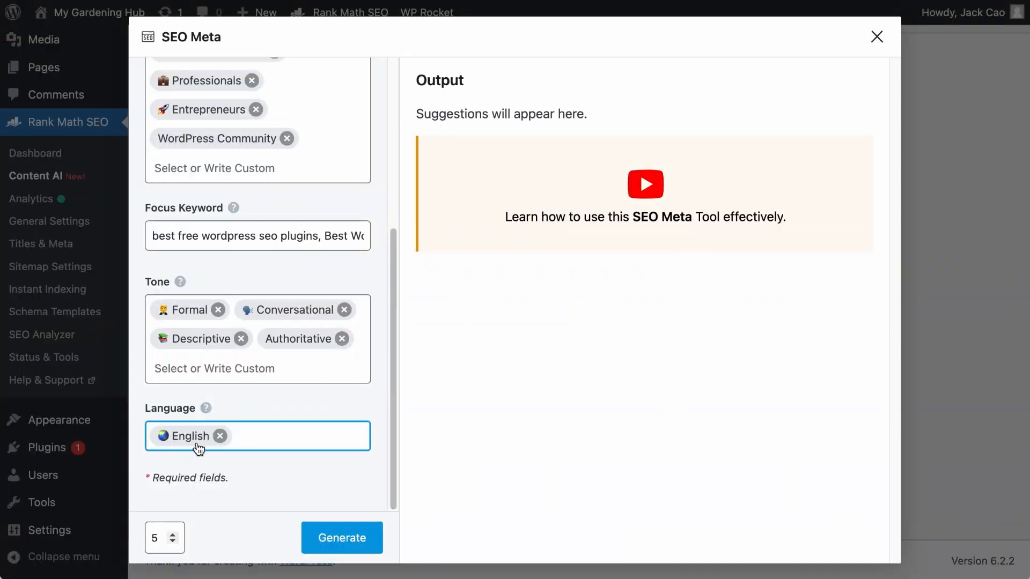
click(256, 436)
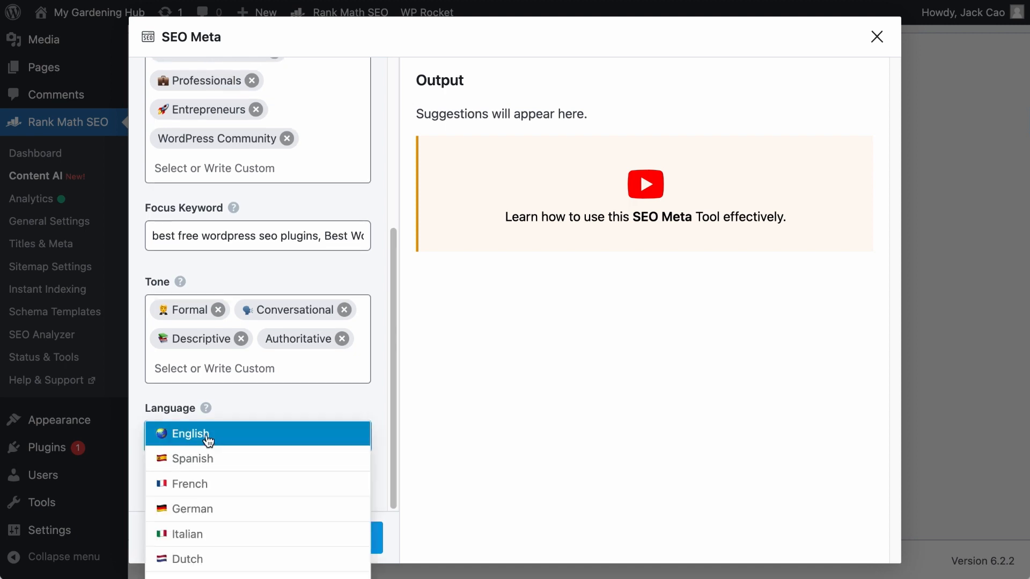
click(189, 433)
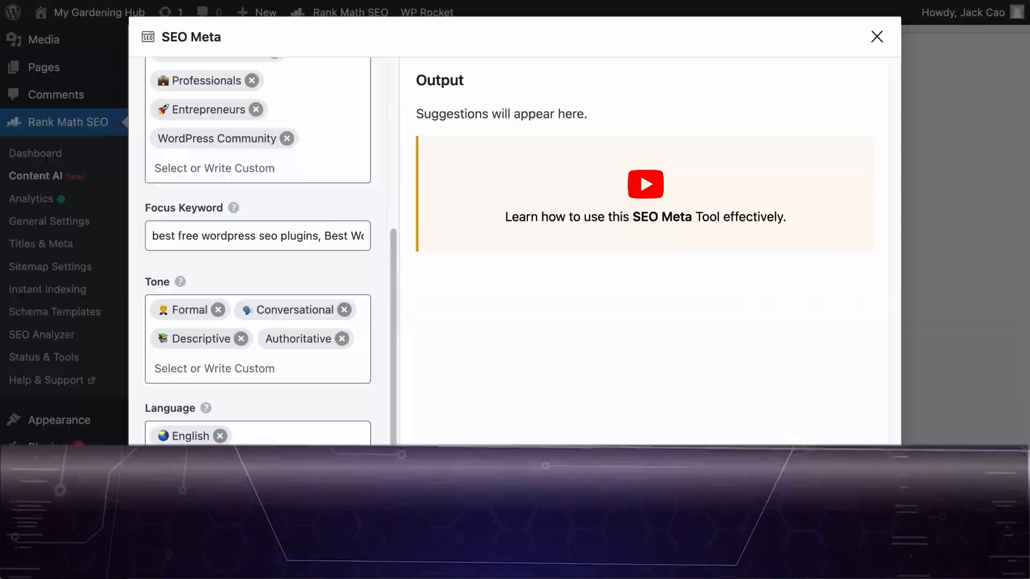
- Generate title/description suggestions, then Generate More to get three results
scroll(down, 3)
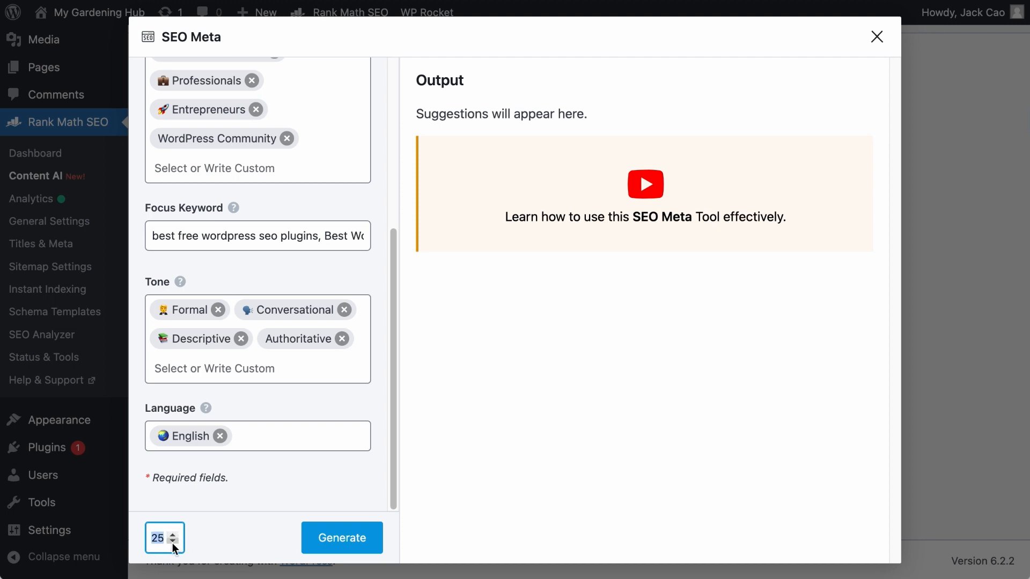
click(341, 537)
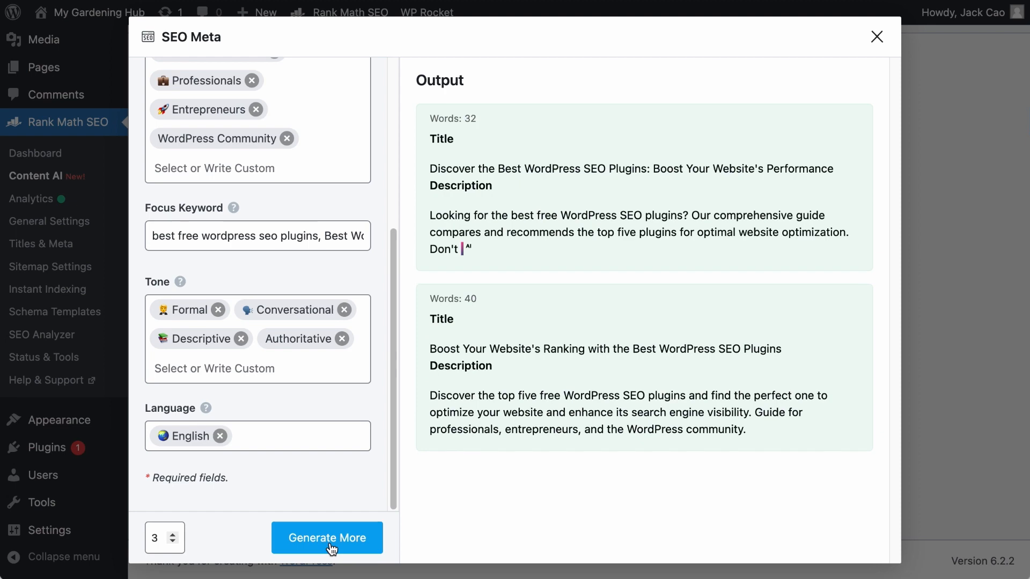
click(327, 538)
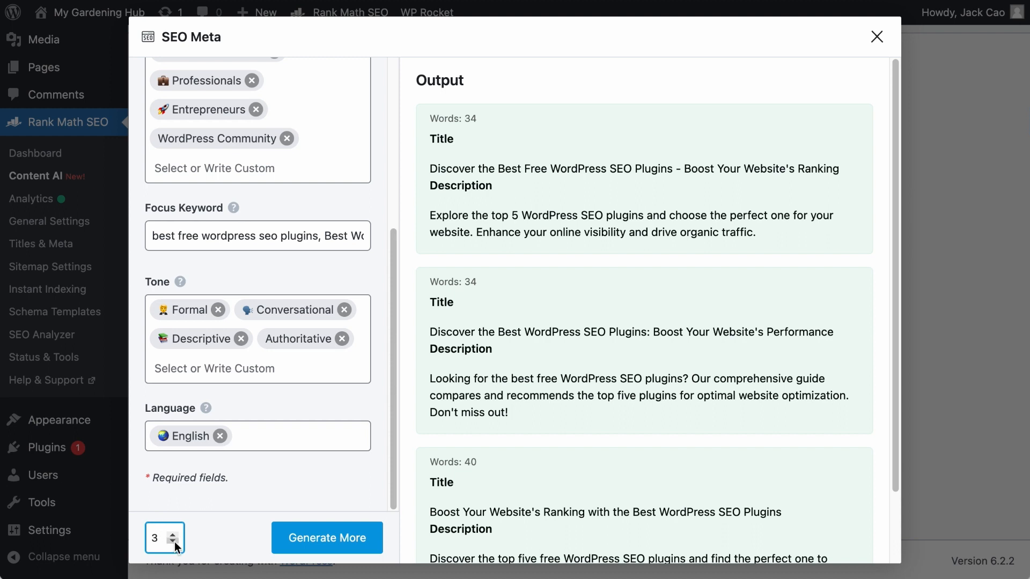
mouse_move(738, 145)
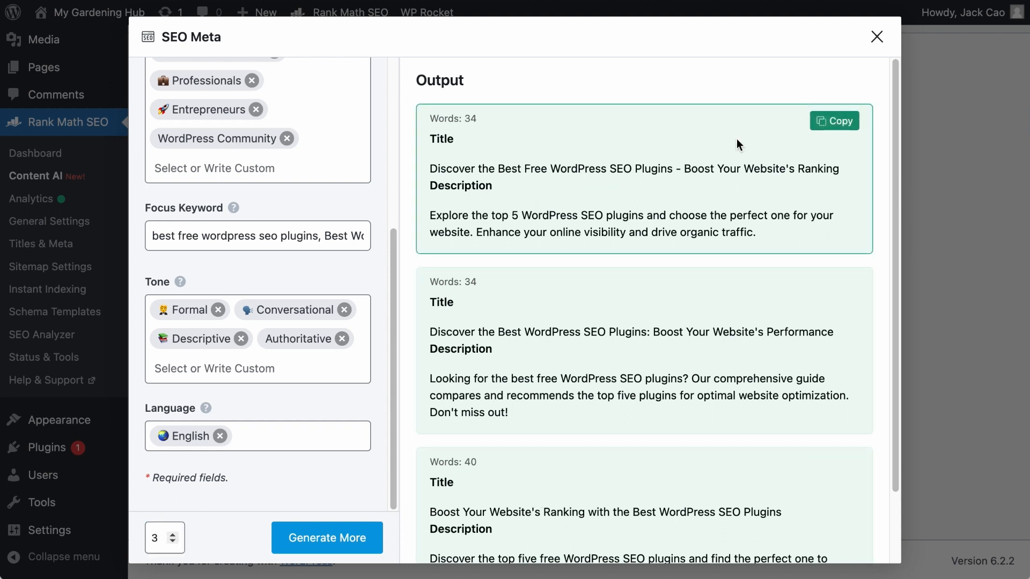
- Copy the first suggested title and description and paste it into the post's snippet description
click(876, 36)
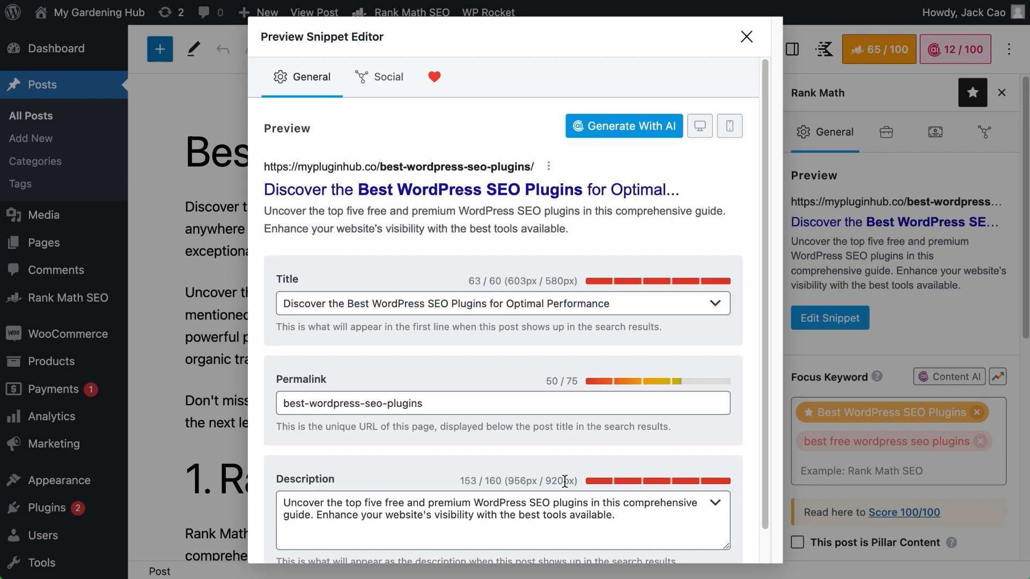
click(747, 37)
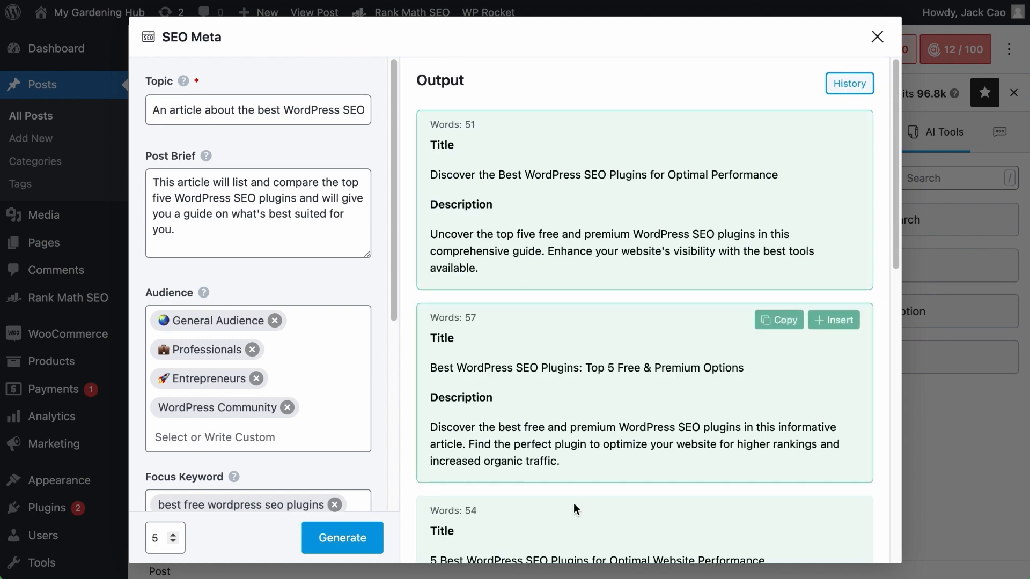
mouse_move(733, 279)
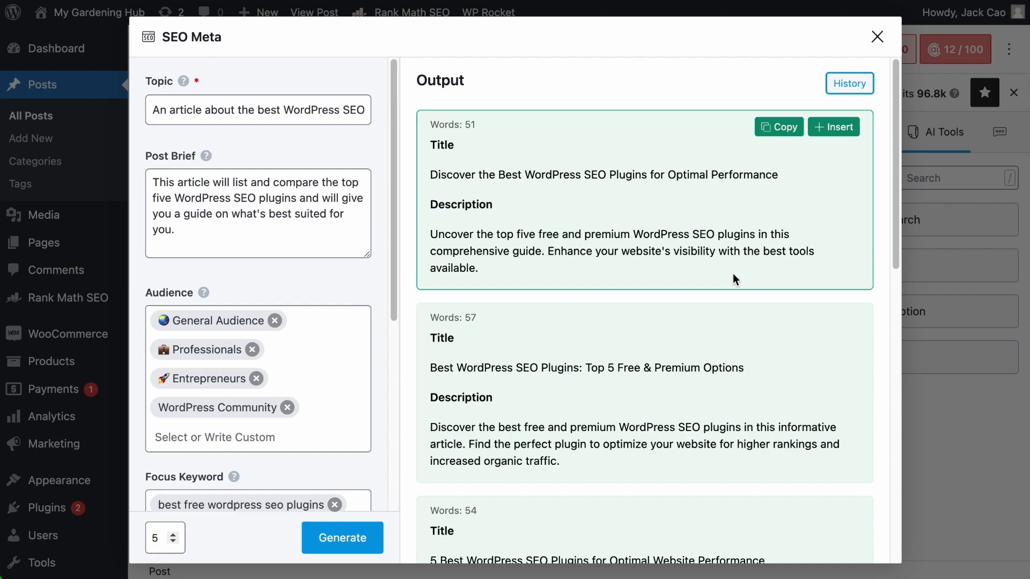
- Reveal the Copy and Insert buttons on a freshly generated title and description suggestion
click(877, 36)
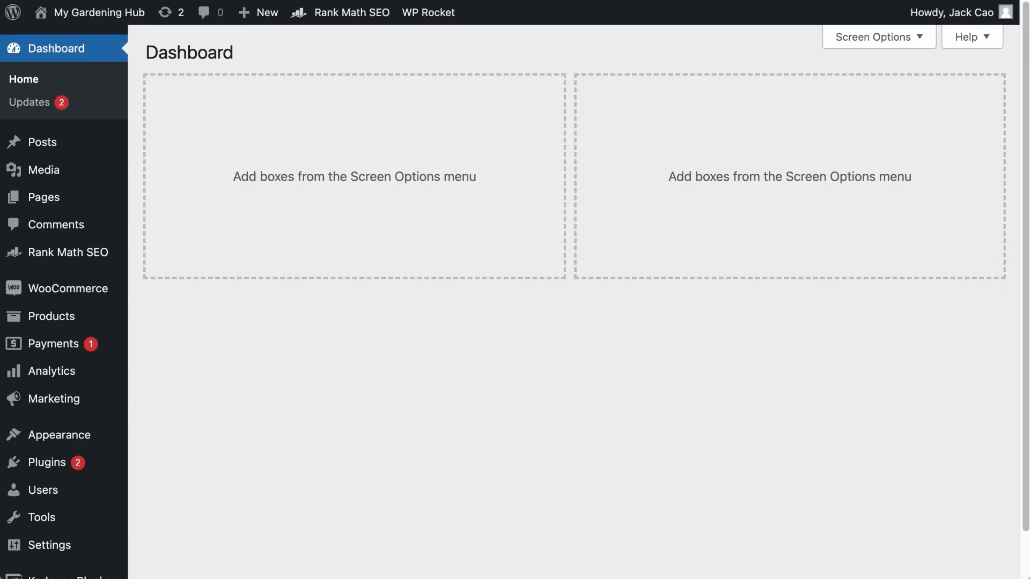
mouse_move(66, 252)
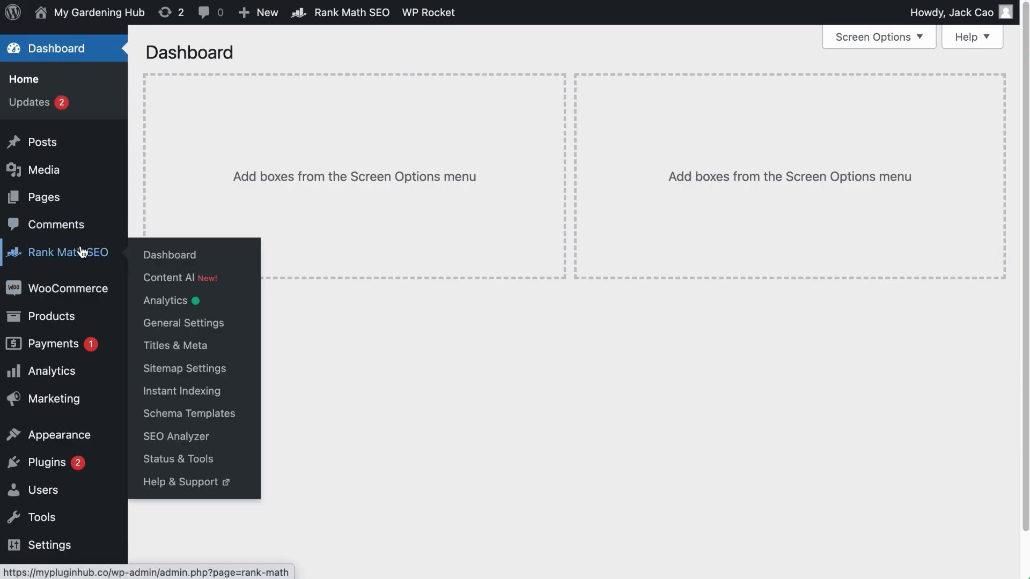
- View the Content AI History list of previously generated suggestions
click(178, 277)
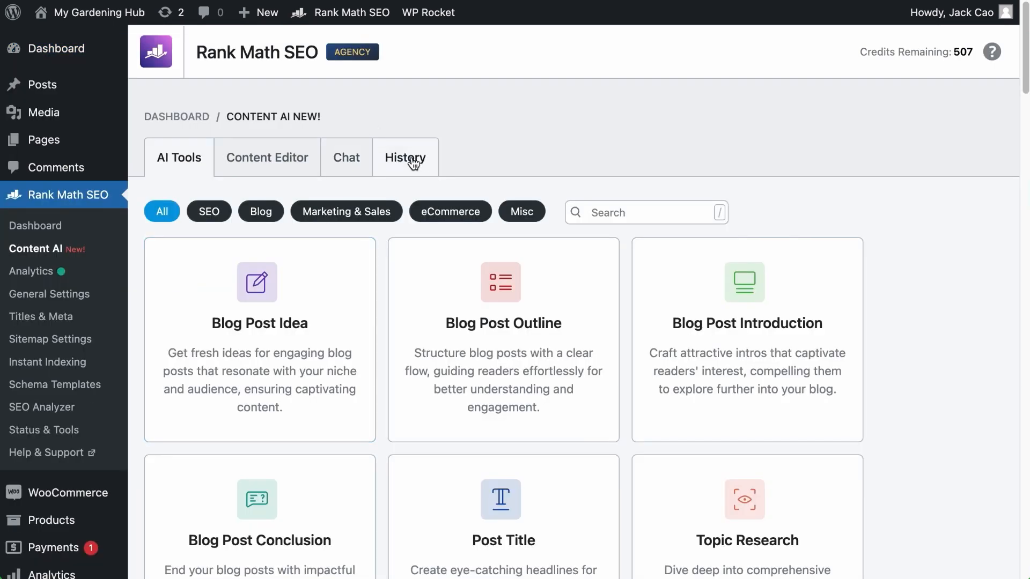
click(406, 156)
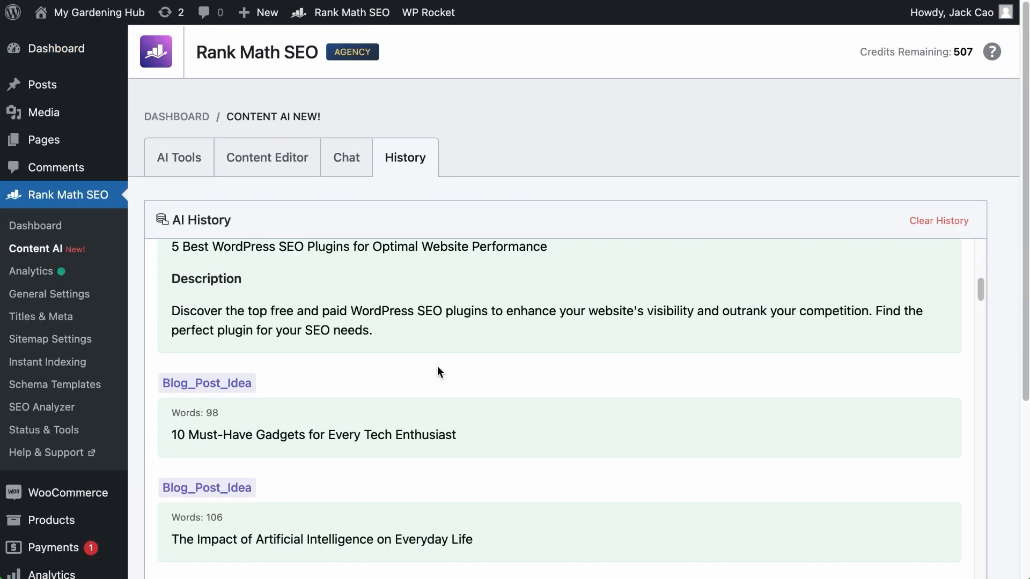
scroll(down, 3)
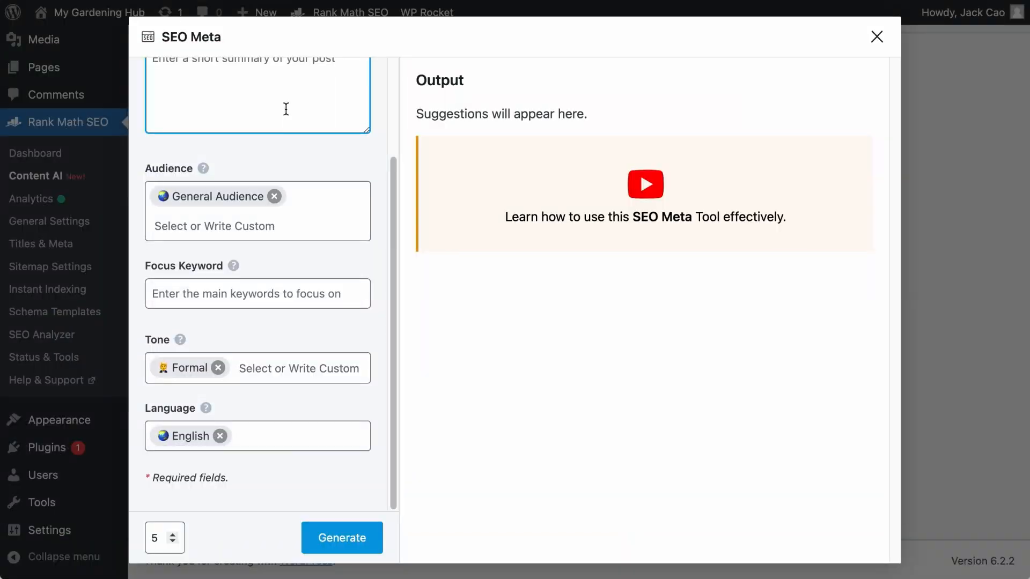
click(299, 368)
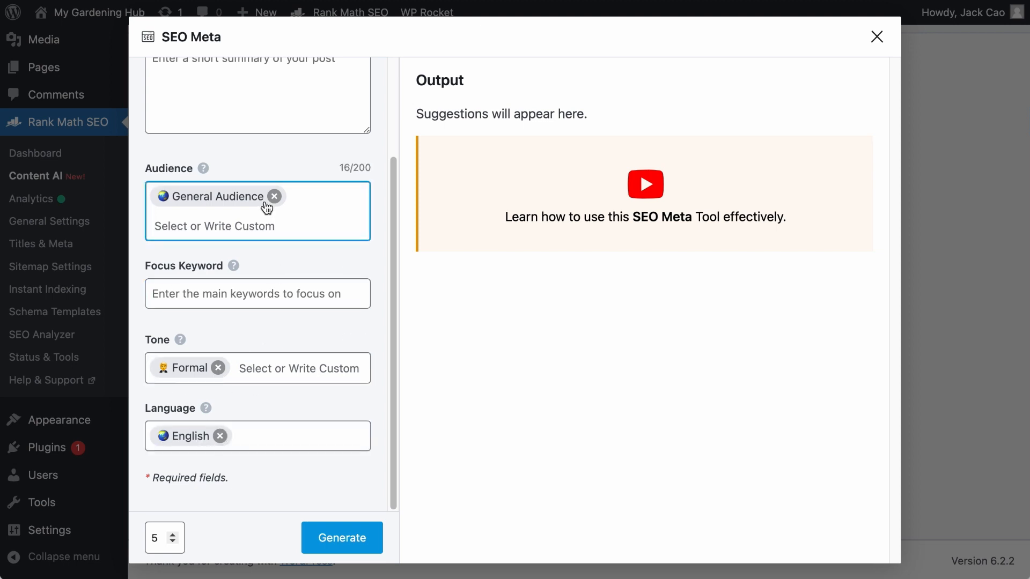
click(877, 37)
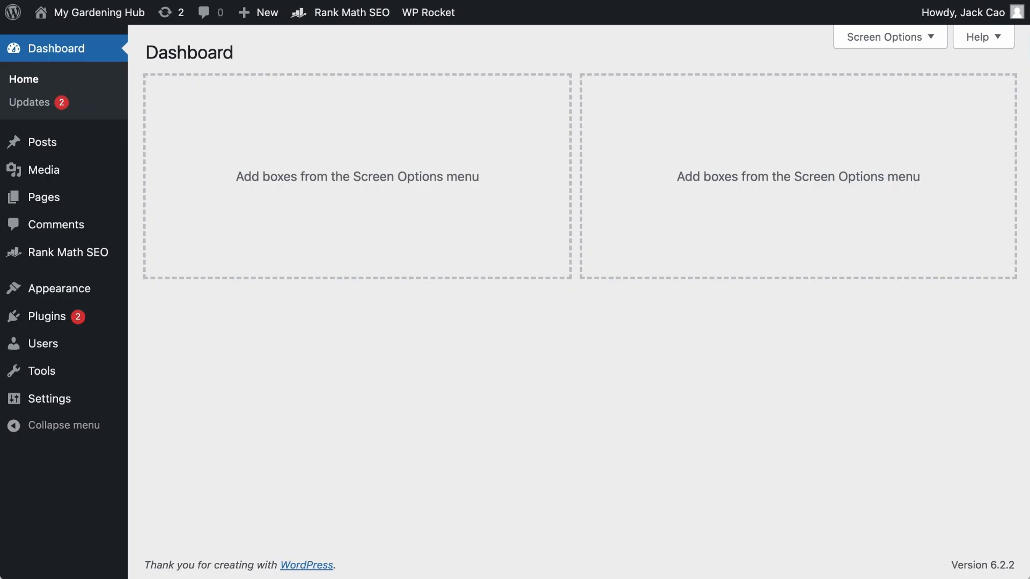
mouse_move(66, 252)
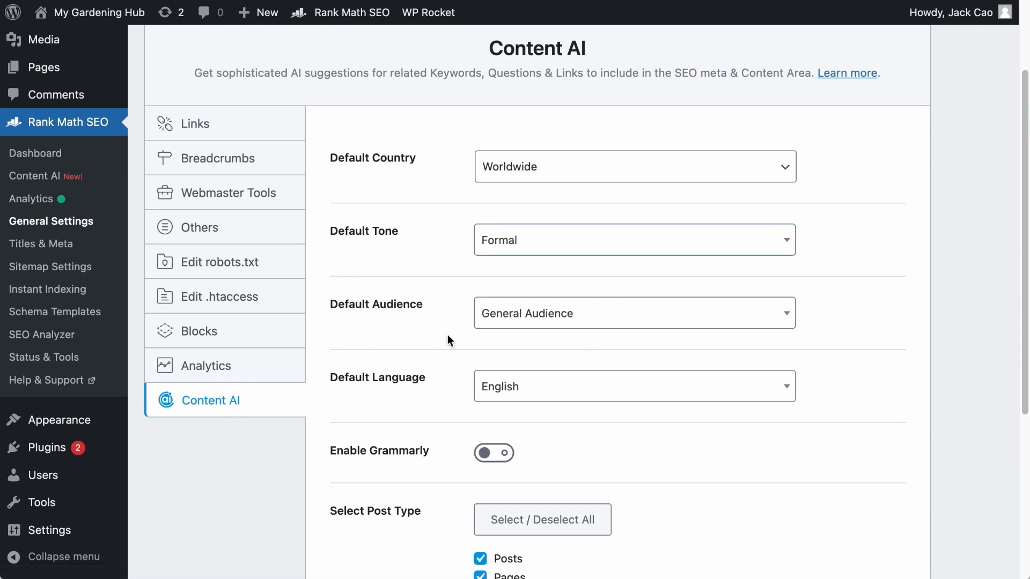
- Set the Content AI Default Audience to Gardeners, keeping Formal tone and English
click(634, 314)
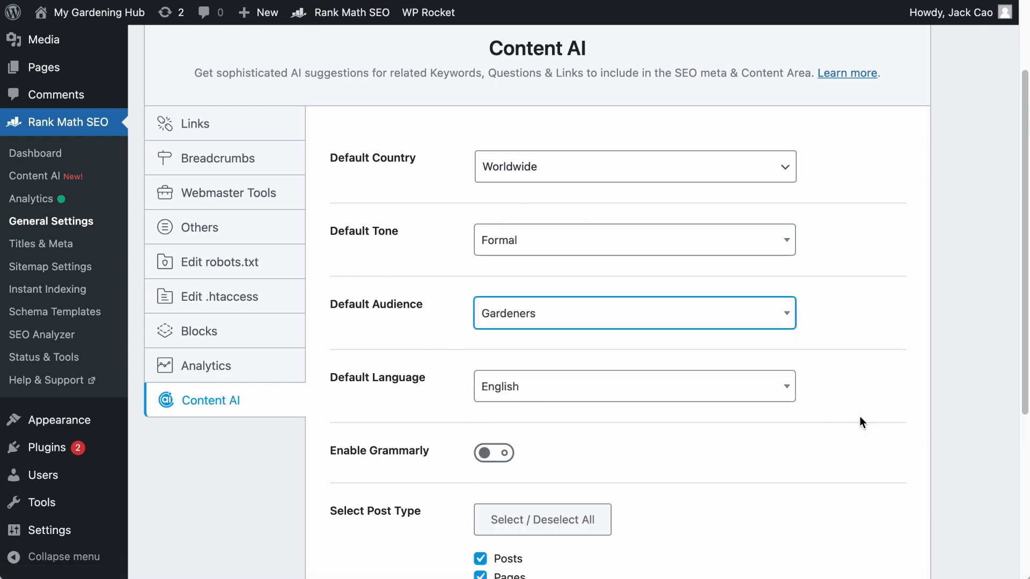